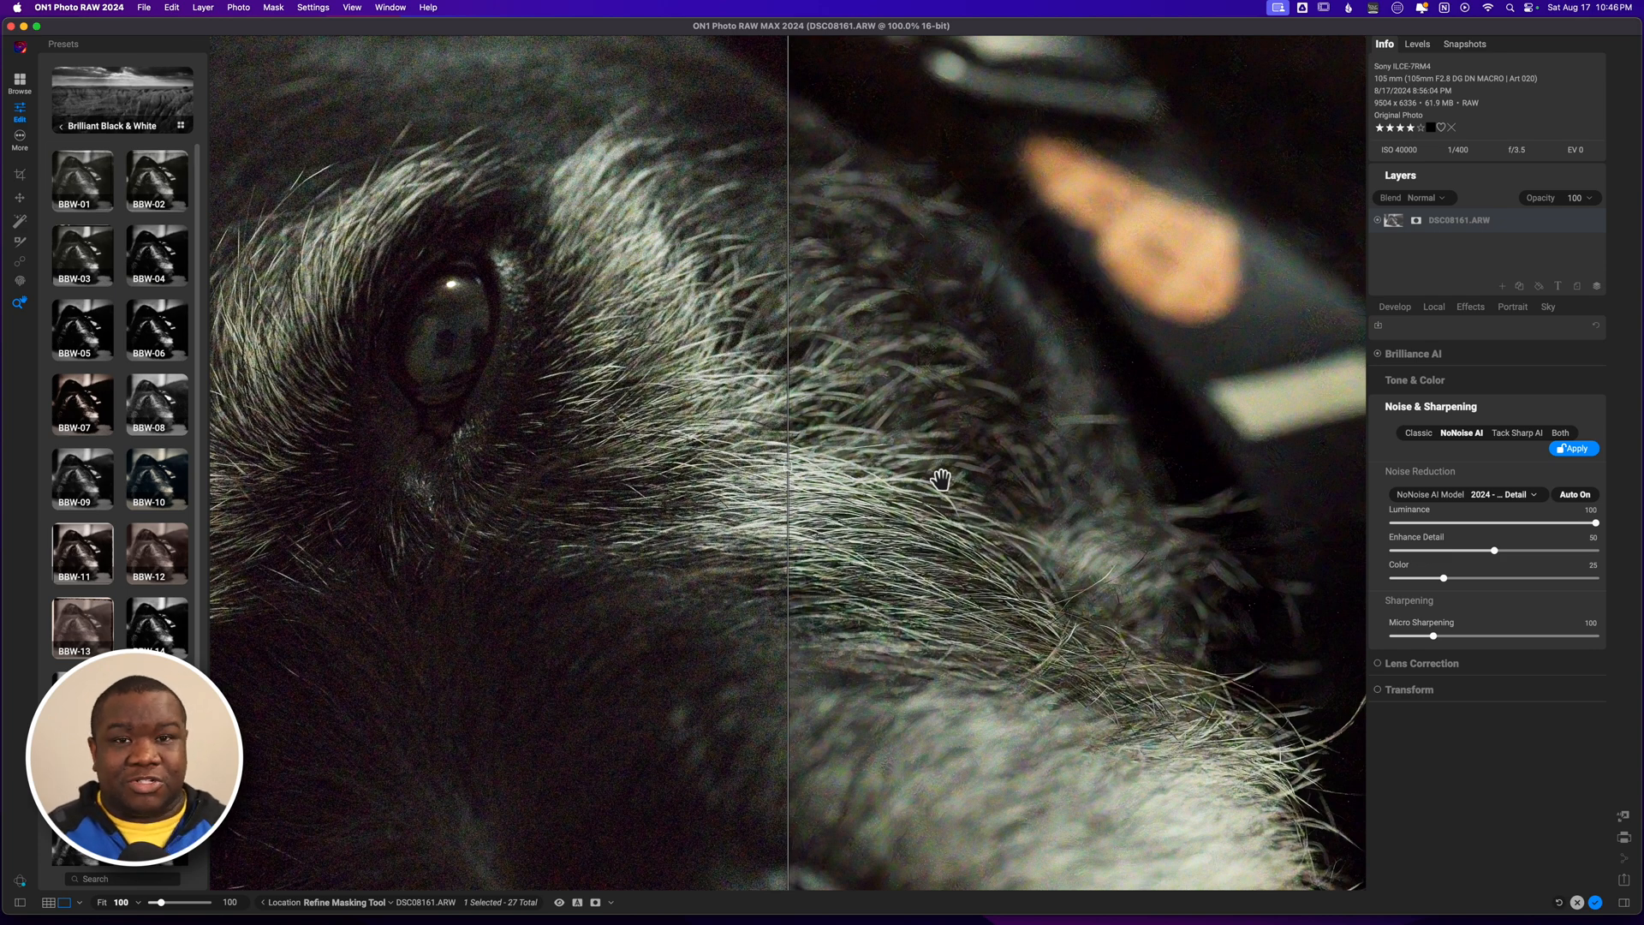
pyautogui.moveTo(1058, 392)
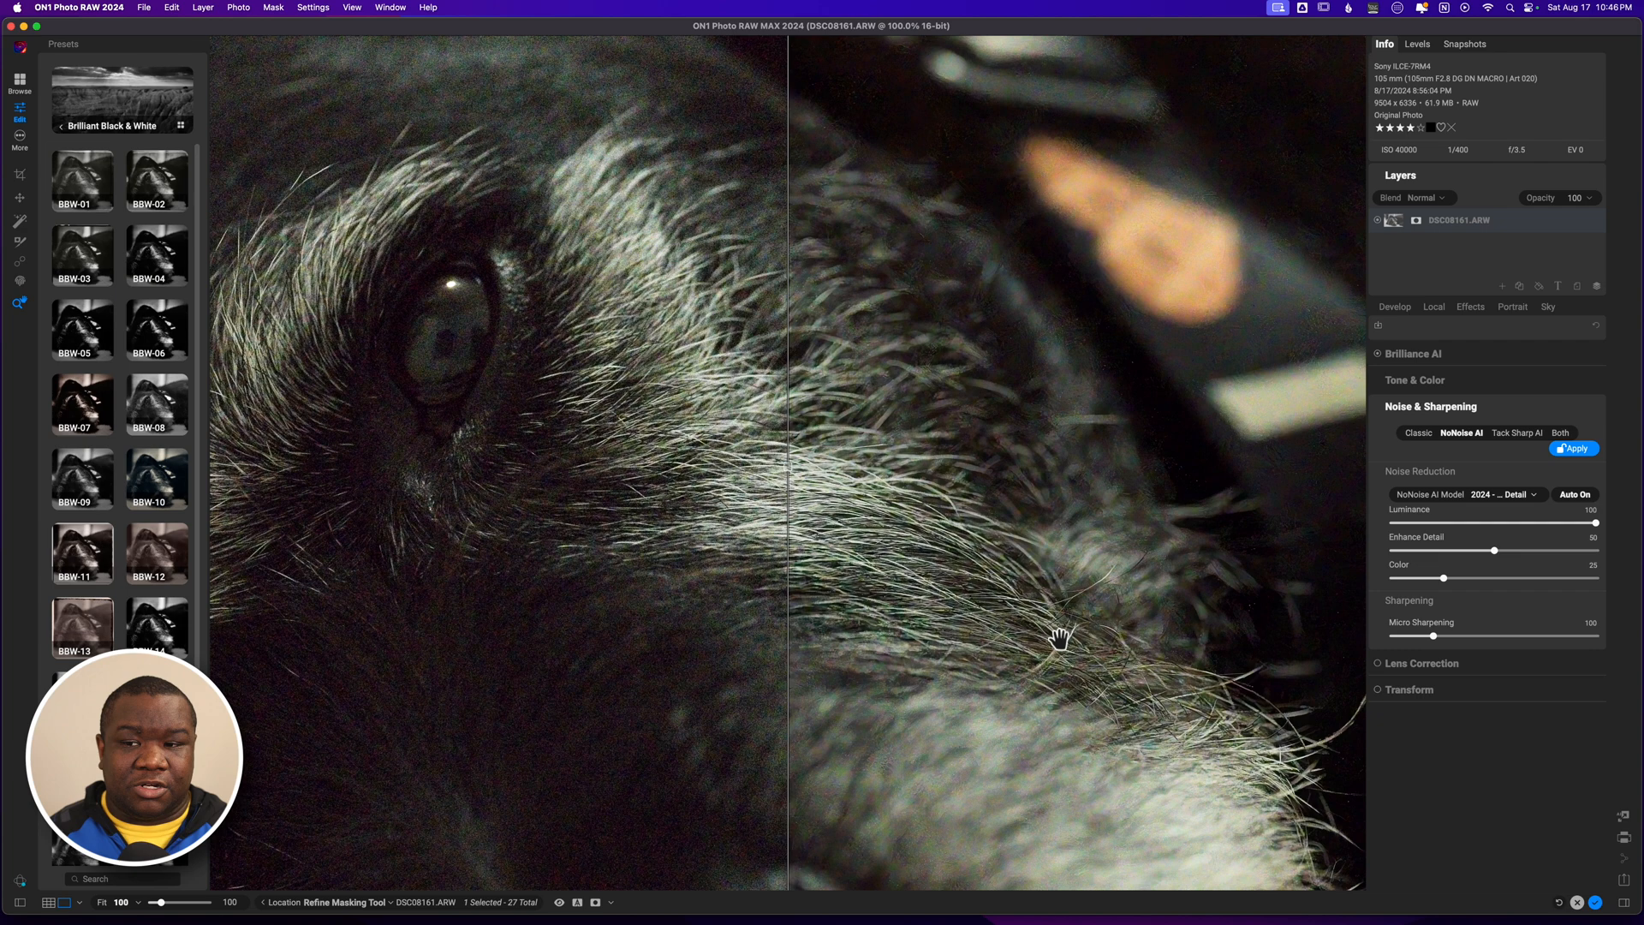
pyautogui.moveTo(1050, 378)
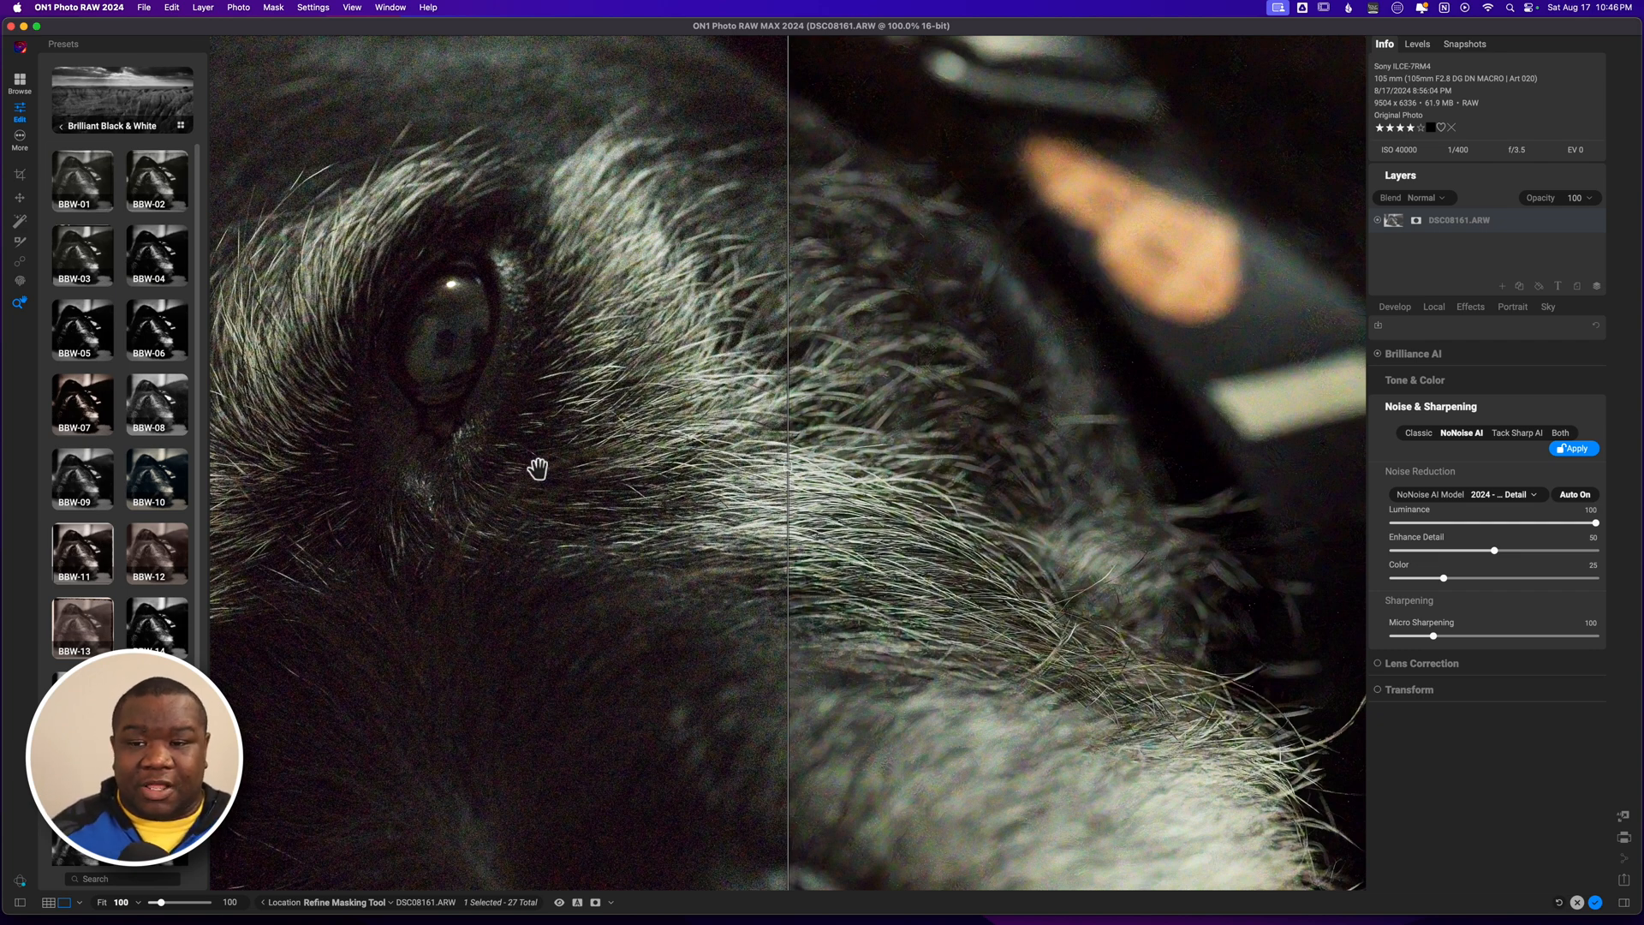
pyautogui.moveTo(541, 564)
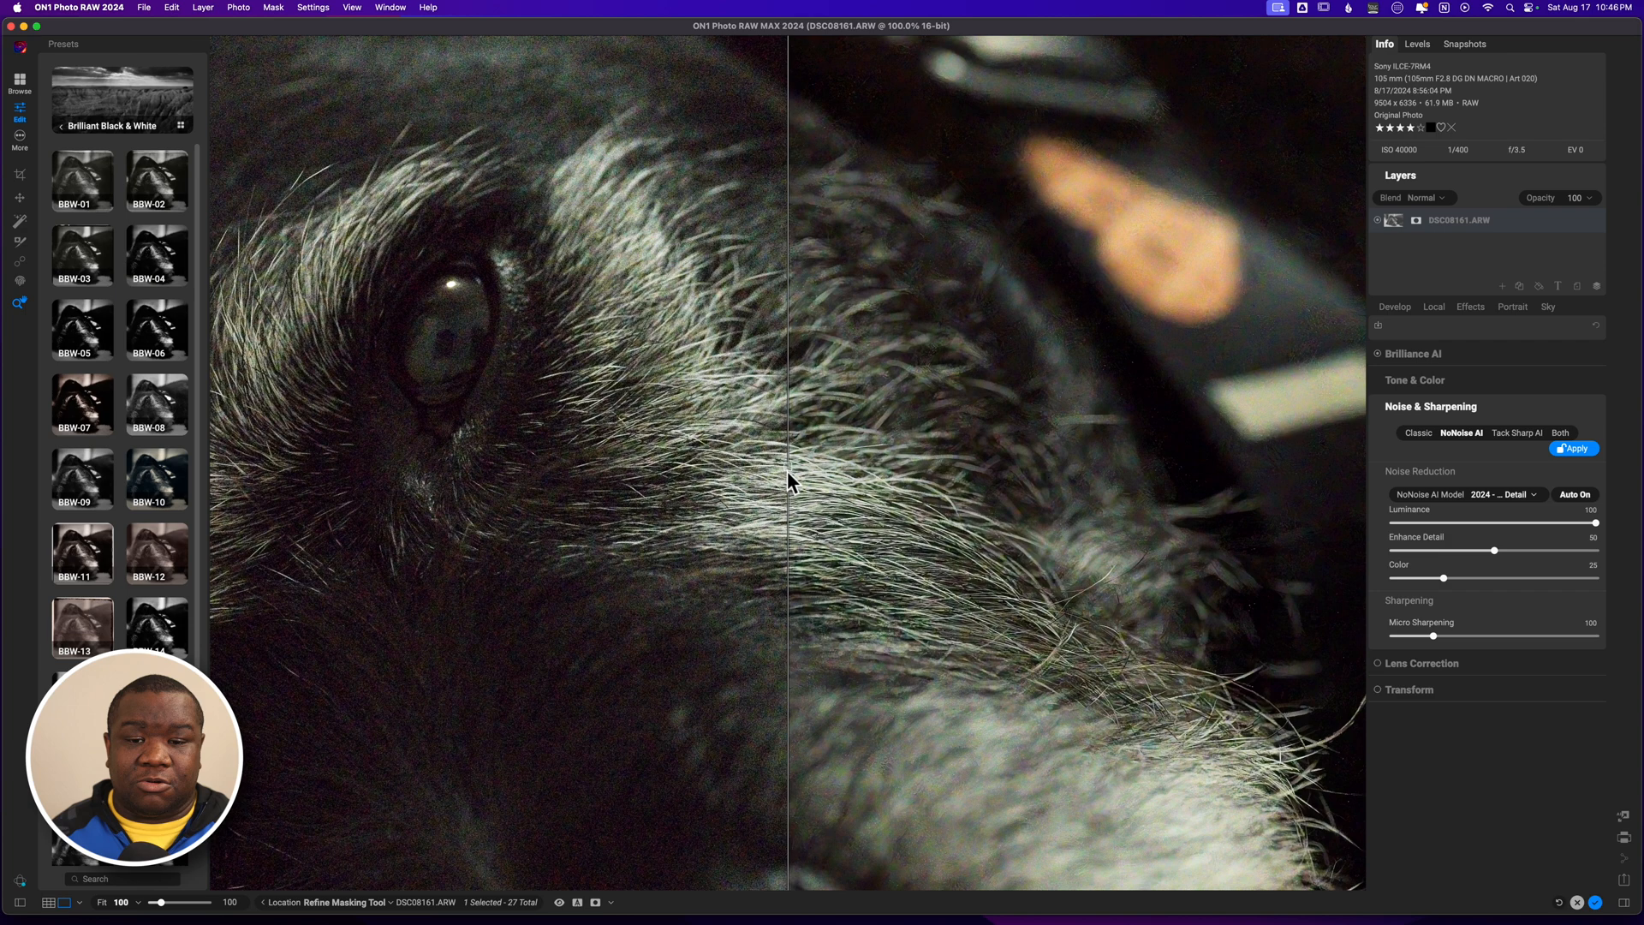
pyautogui.moveTo(417, 322)
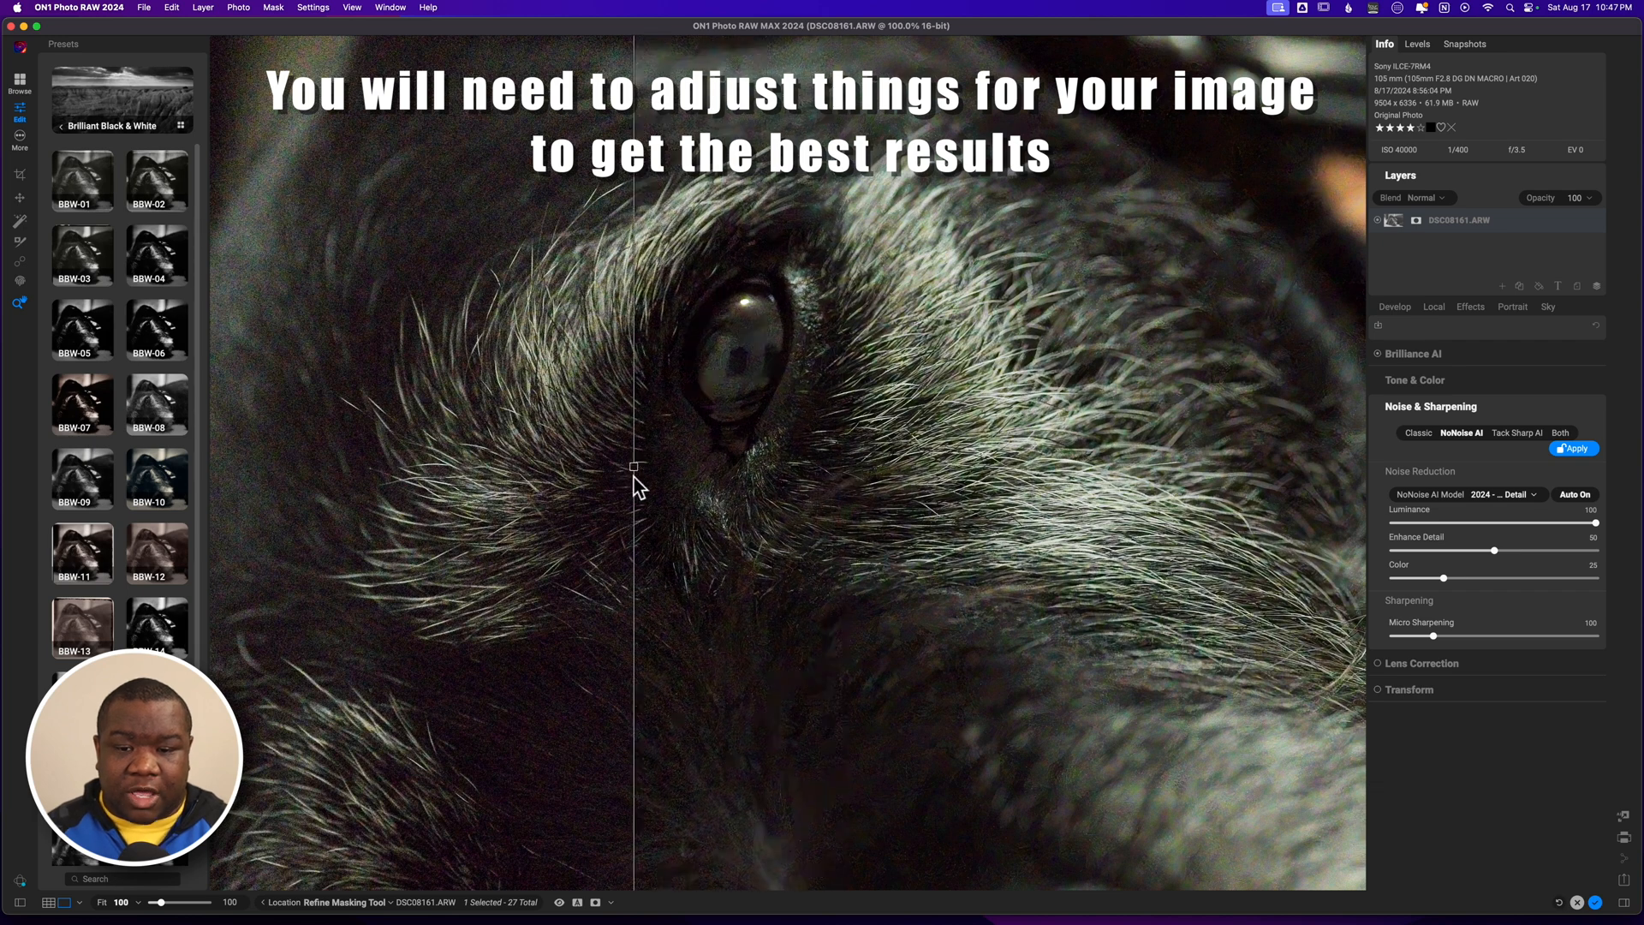
pyautogui.moveTo(718, 430)
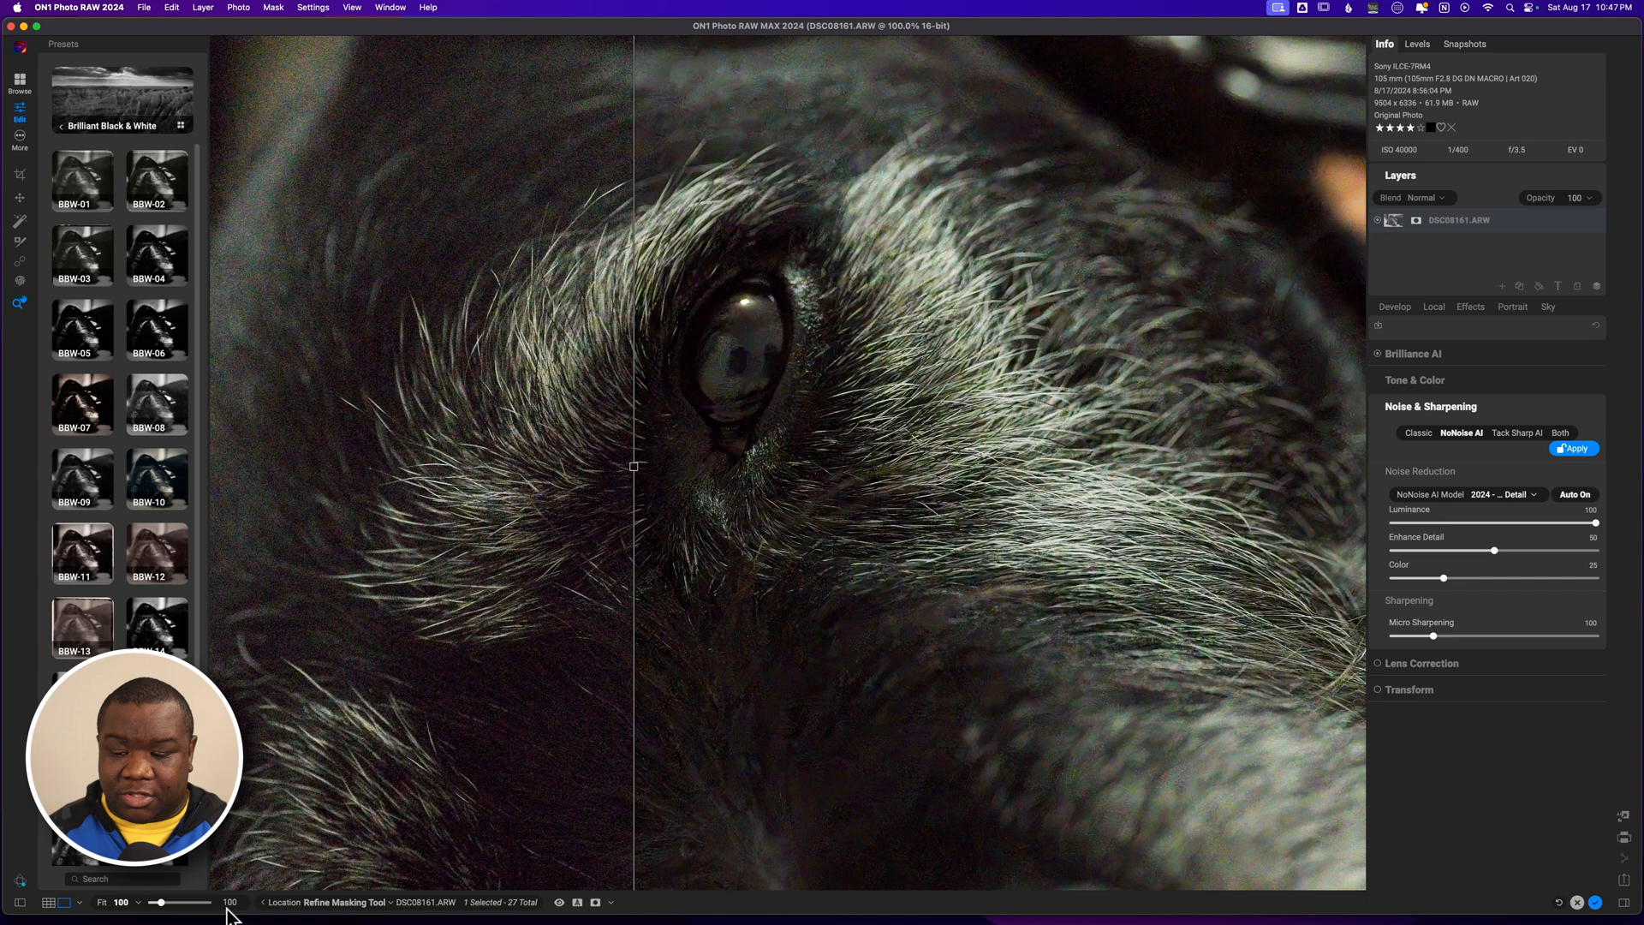
pyautogui.moveTo(751, 396)
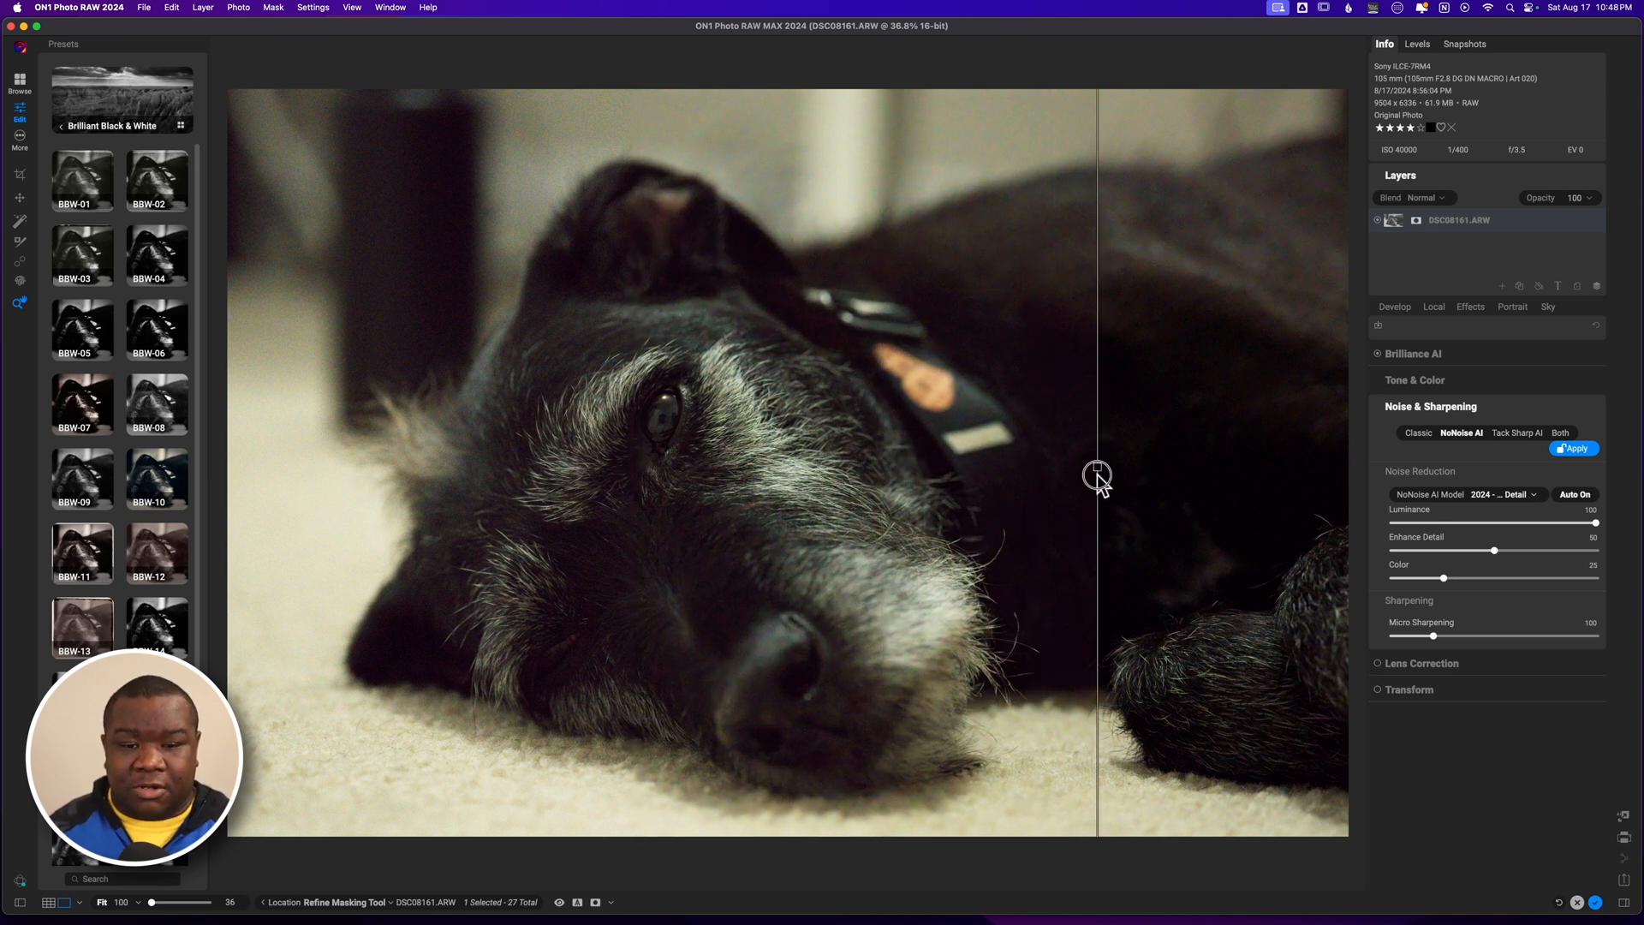
# Slide the before/after divider left across the dog's face, then back toward the collar.
pyautogui.moveTo(1097, 477); pyautogui.dragTo(832, 476)
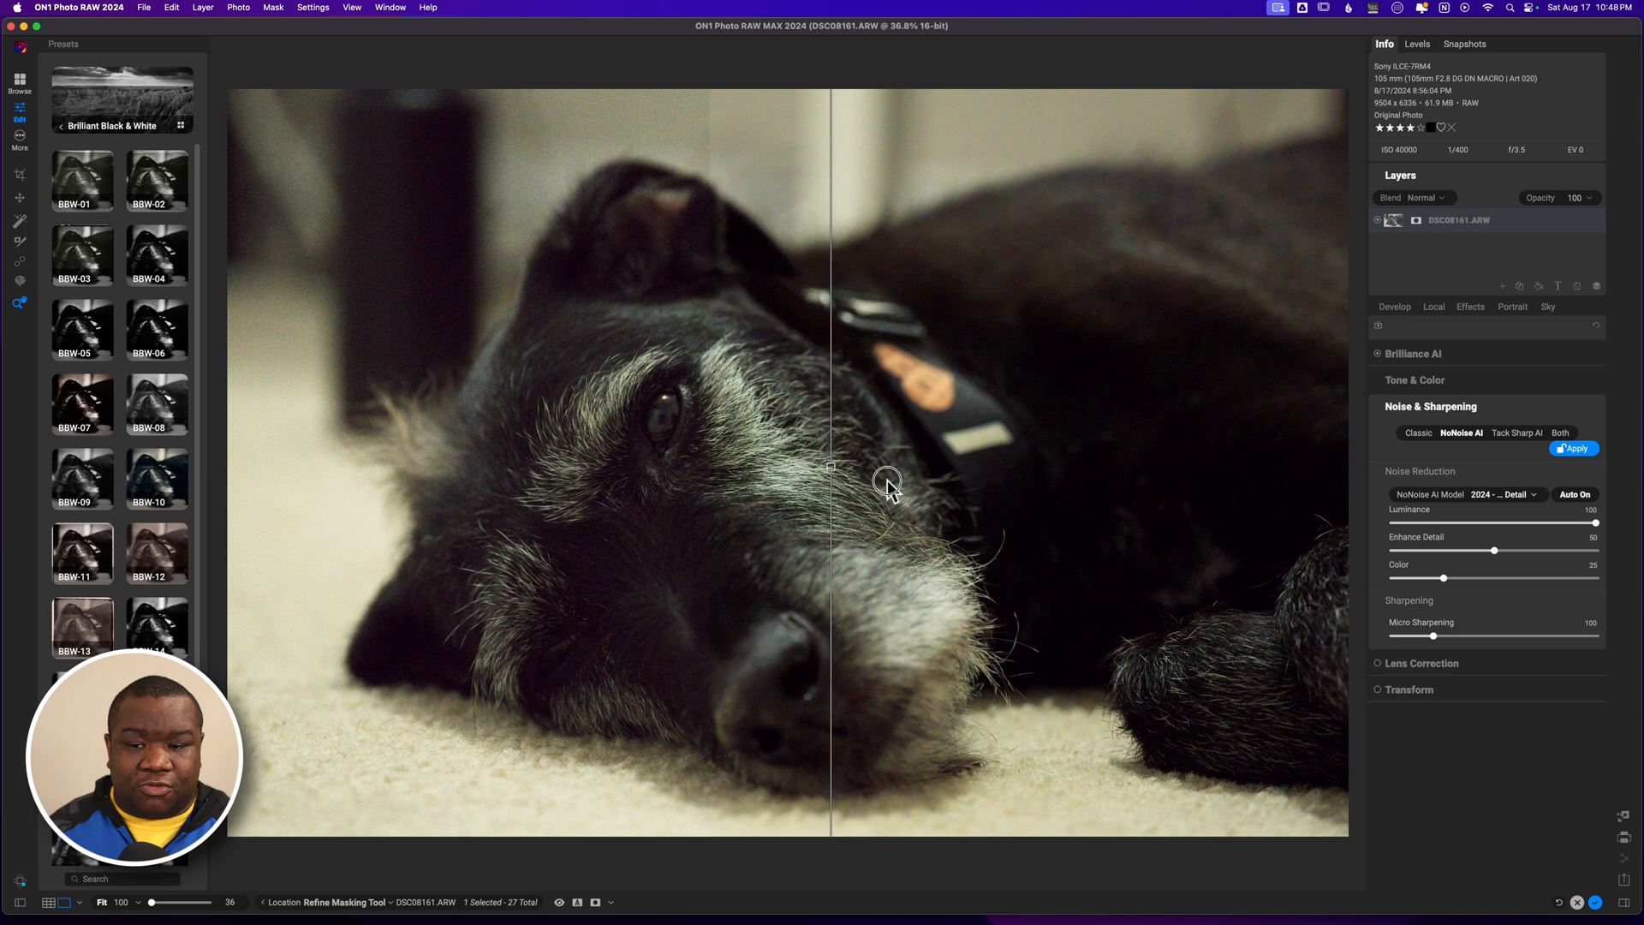
pyautogui.moveTo(831, 482); pyautogui.dragTo(377, 495)
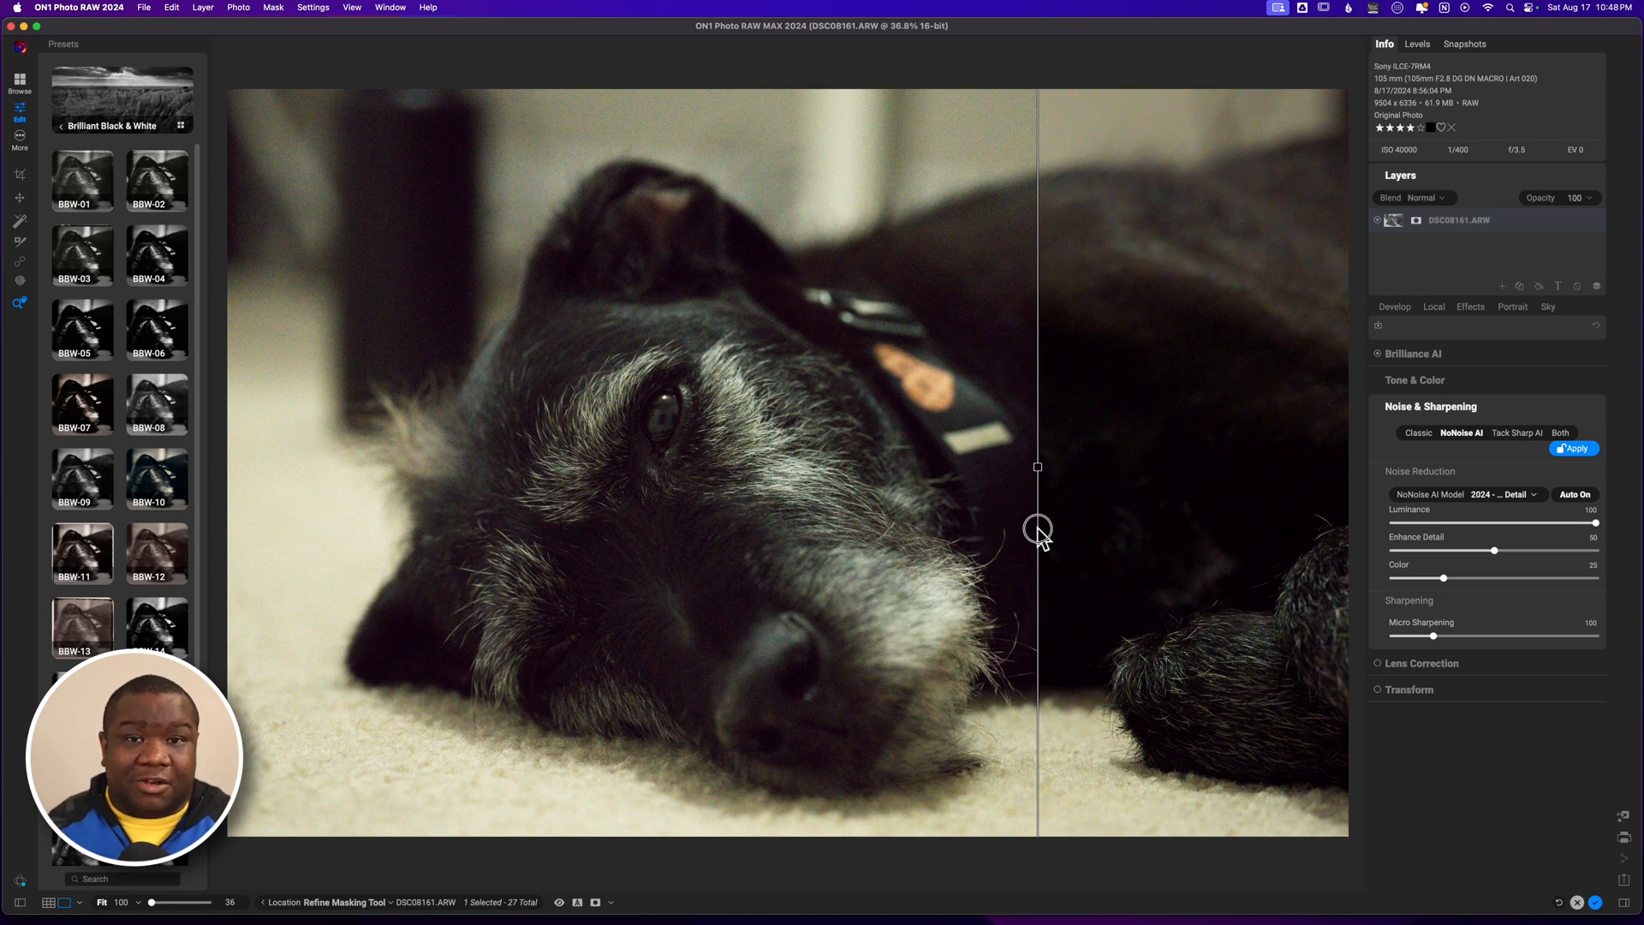
# Push the split divider to the left edge and keep the 2024 - High Detail NoNoise AI model.
pyautogui.moveTo(1036, 527); pyautogui.dragTo(816, 542)
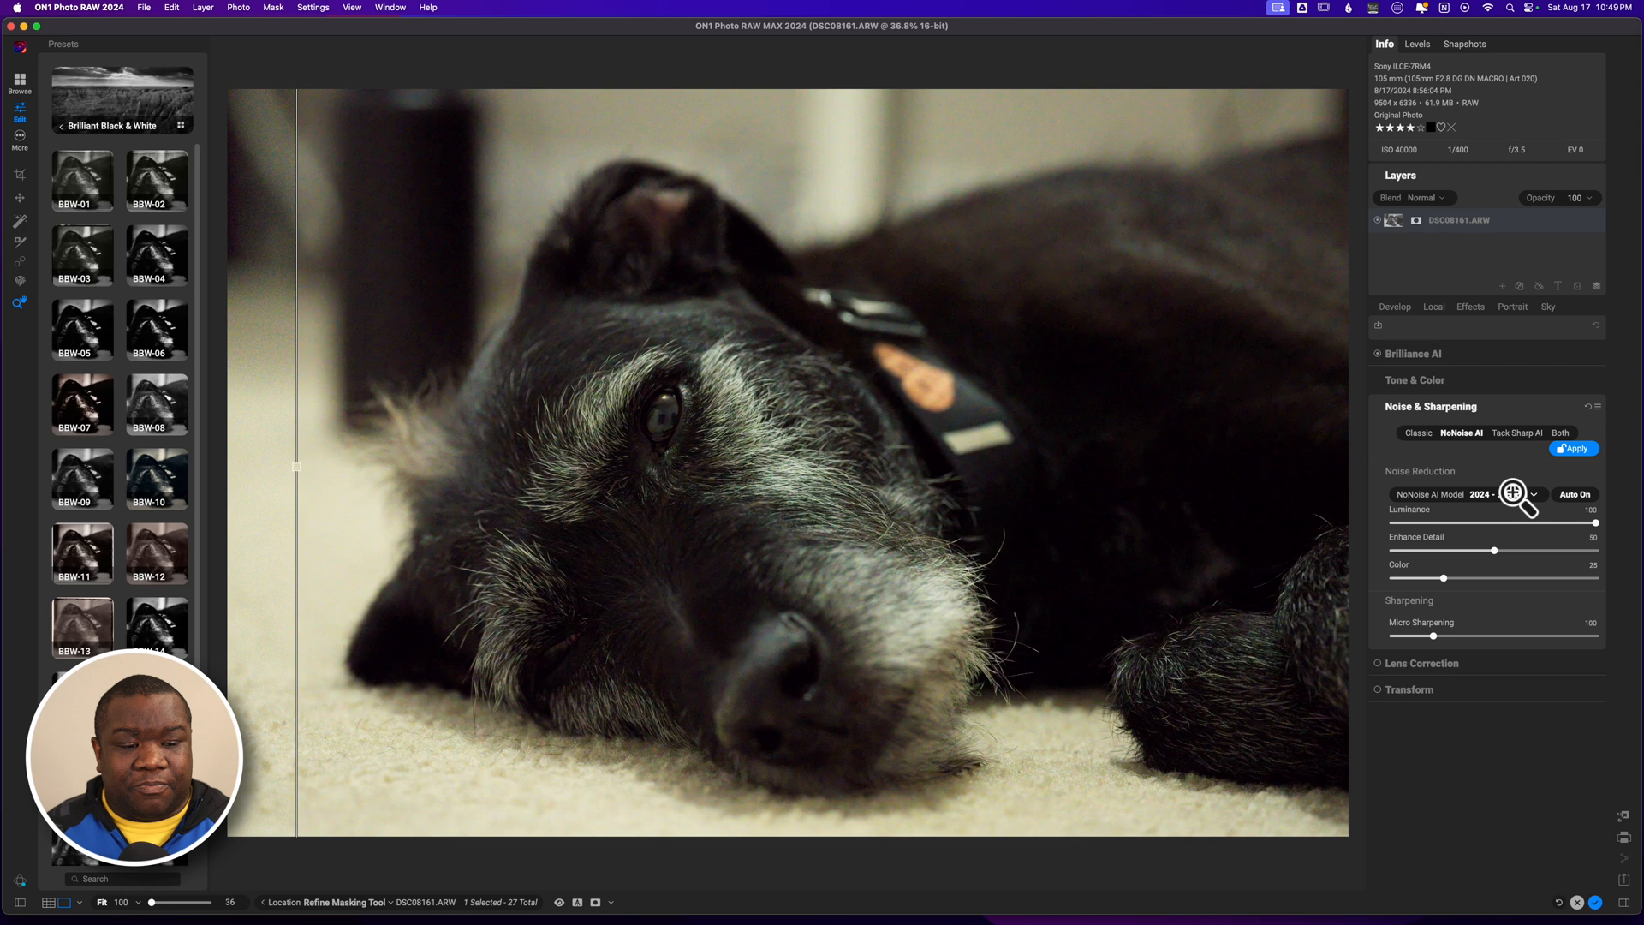
pyautogui.click(1503, 494)
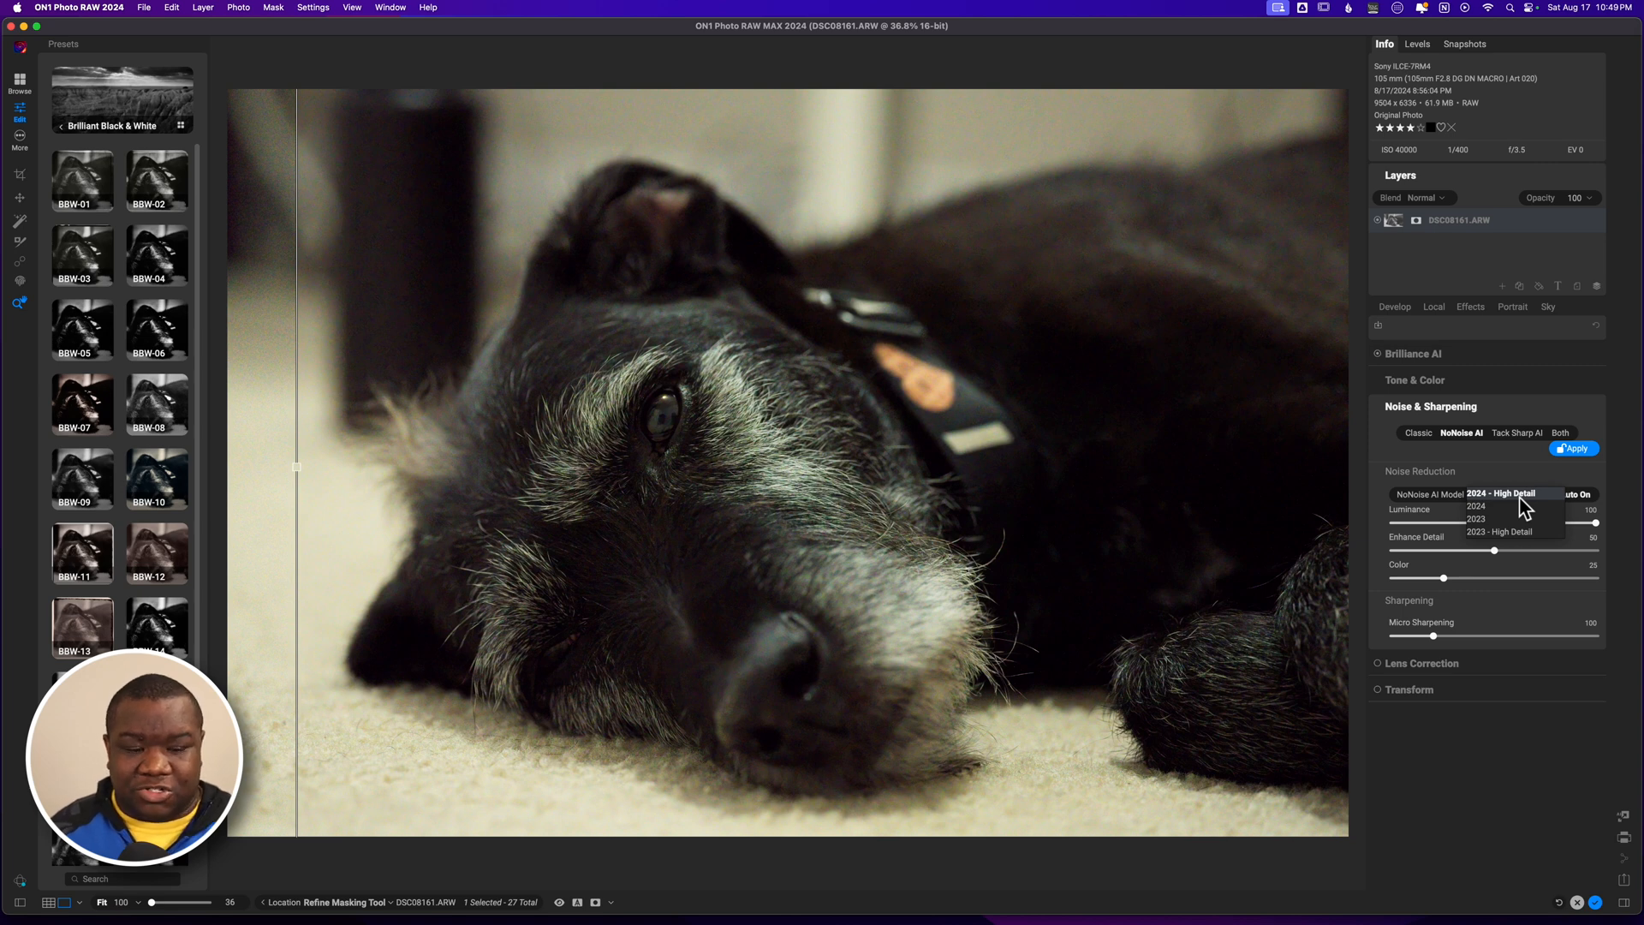
pyautogui.click(1503, 494)
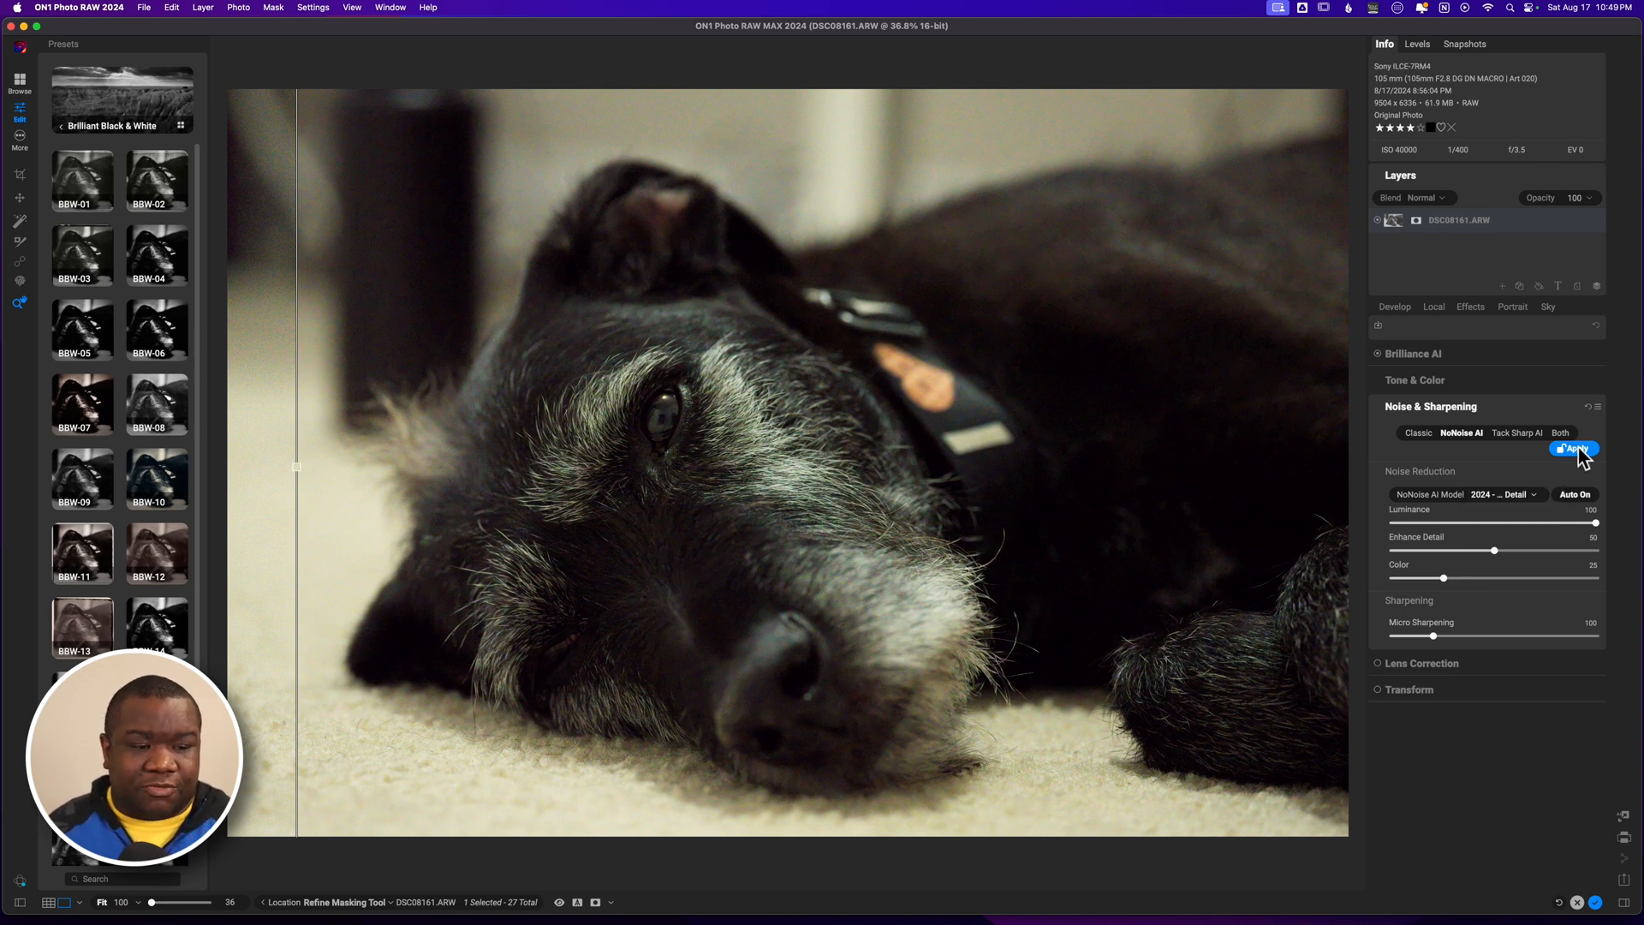